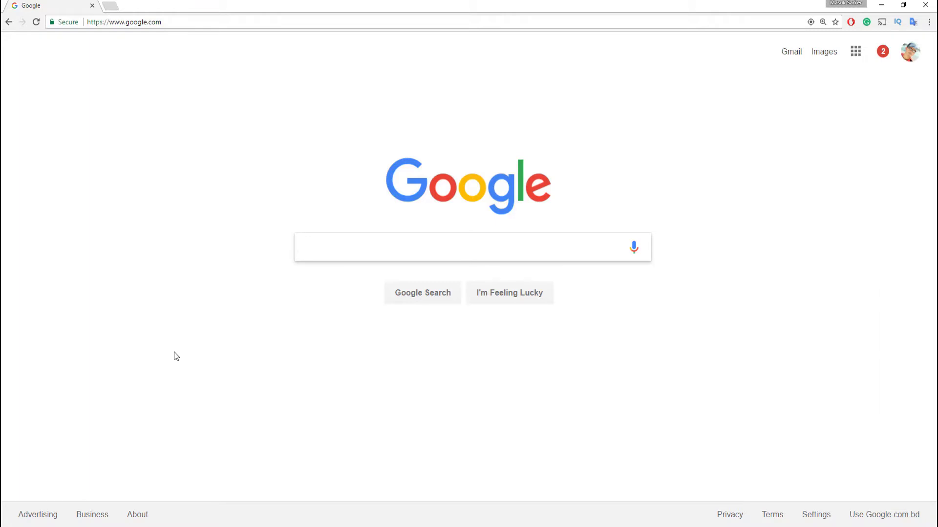
Search Google for 'download windows 10 iso file' and open Microsoft's Windows 10 ISO result
click(466, 248)
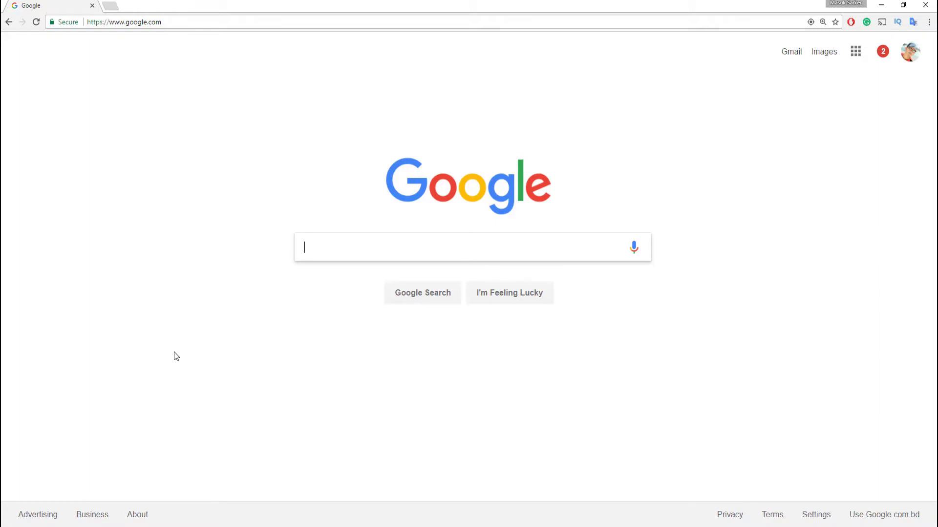
text(download windows 10 iso file)
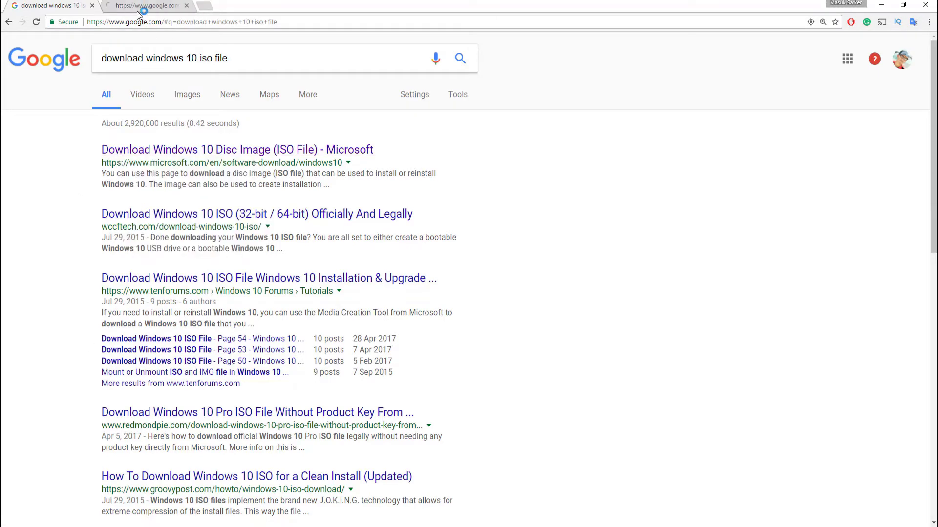
click(237, 149)
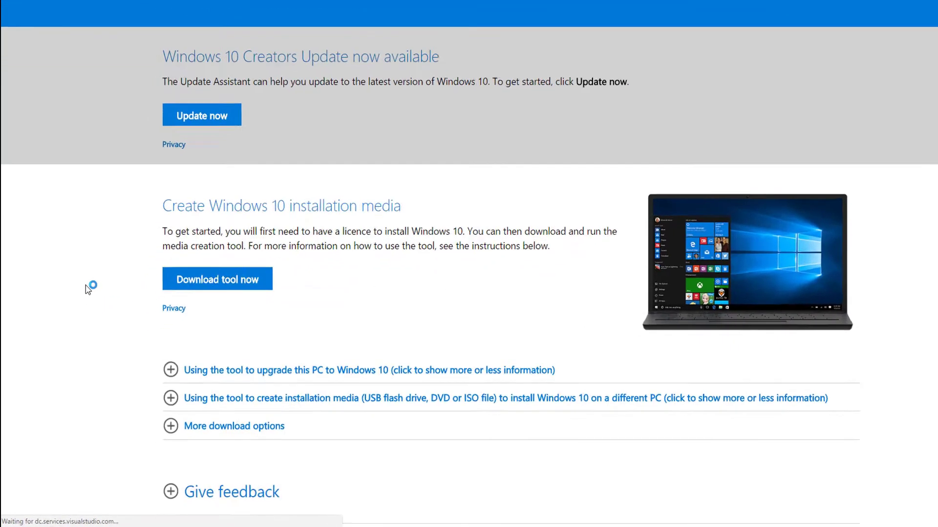
Download MediaCreationTool.exe and show it in its Downloads folder
click(216, 279)
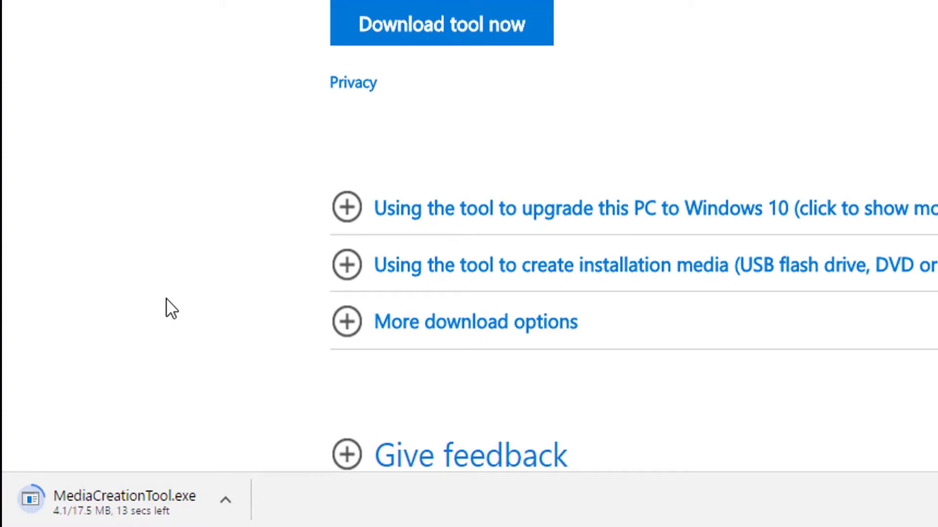
click(226, 500)
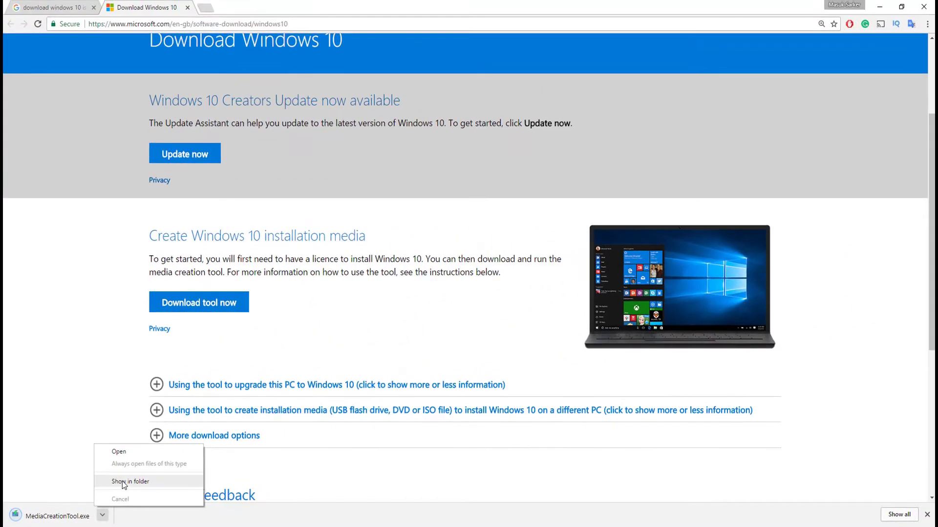
click(130, 482)
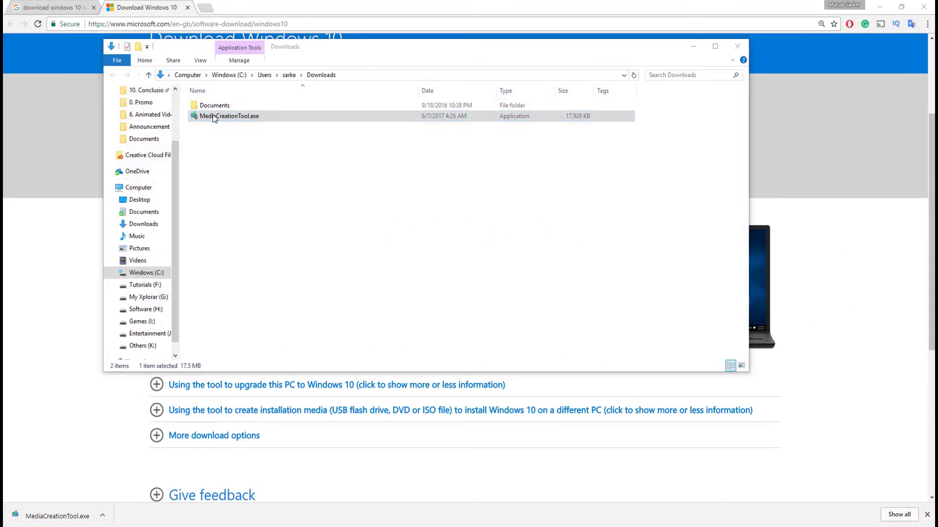
Launch MediaCreationTool.exe, accept the license, and choose installation media for another PC
double_click(229, 117)
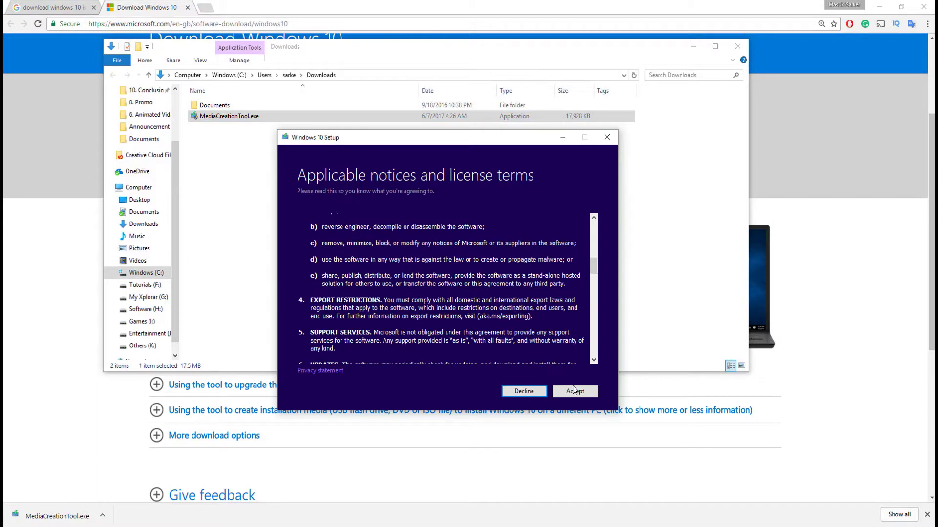
click(575, 391)
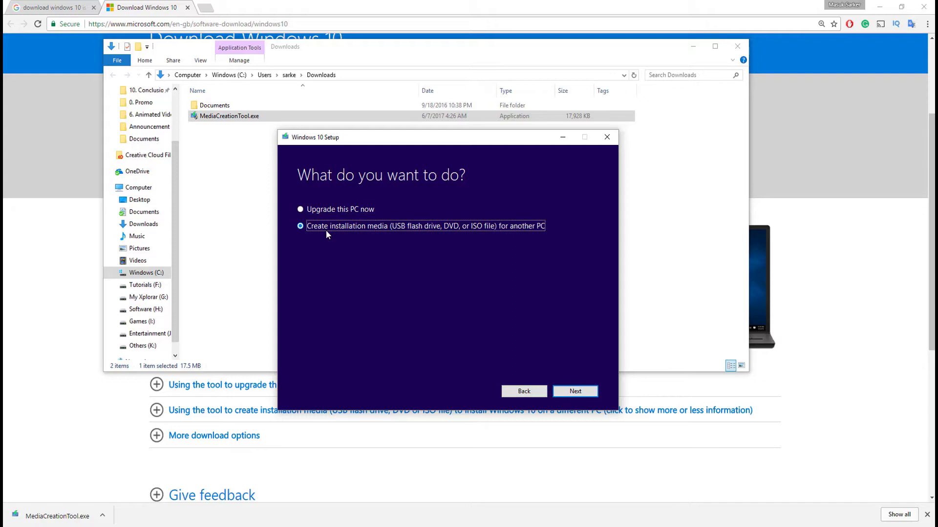
mouse_move(417, 238)
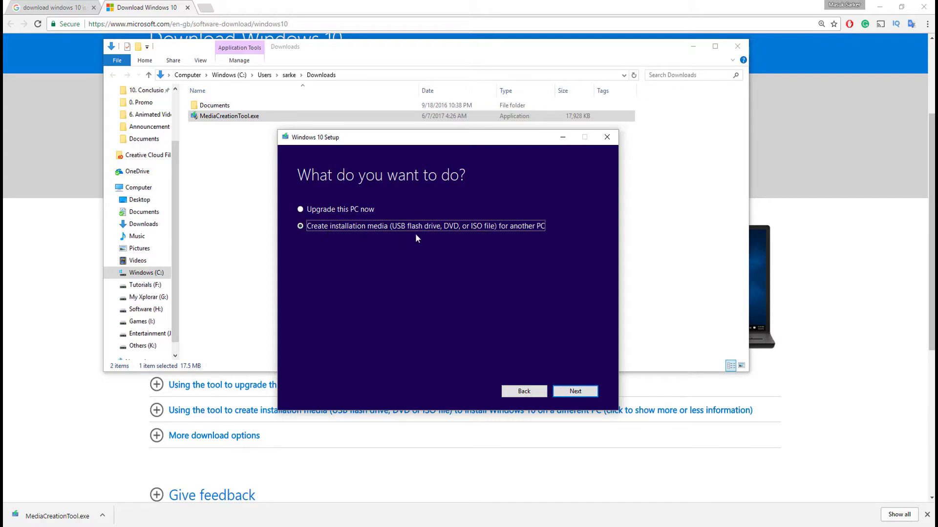
mouse_move(492, 236)
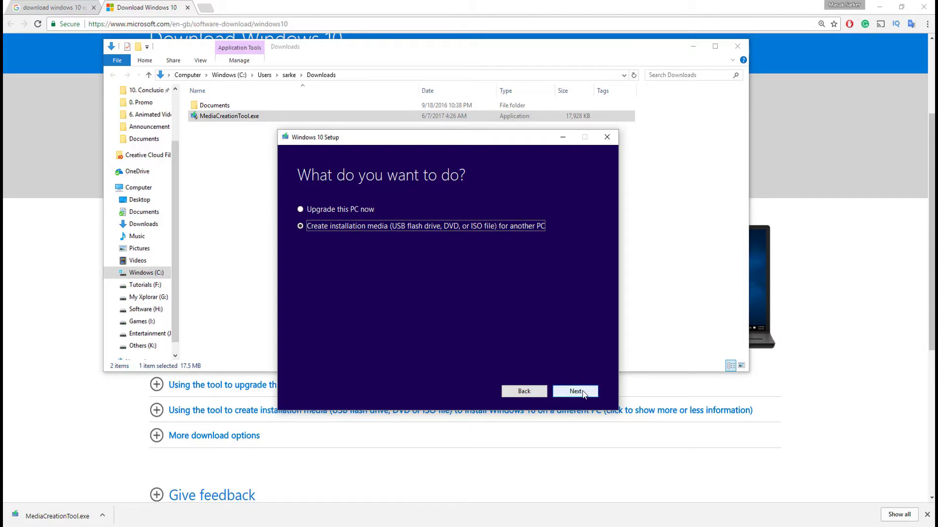
click(575, 391)
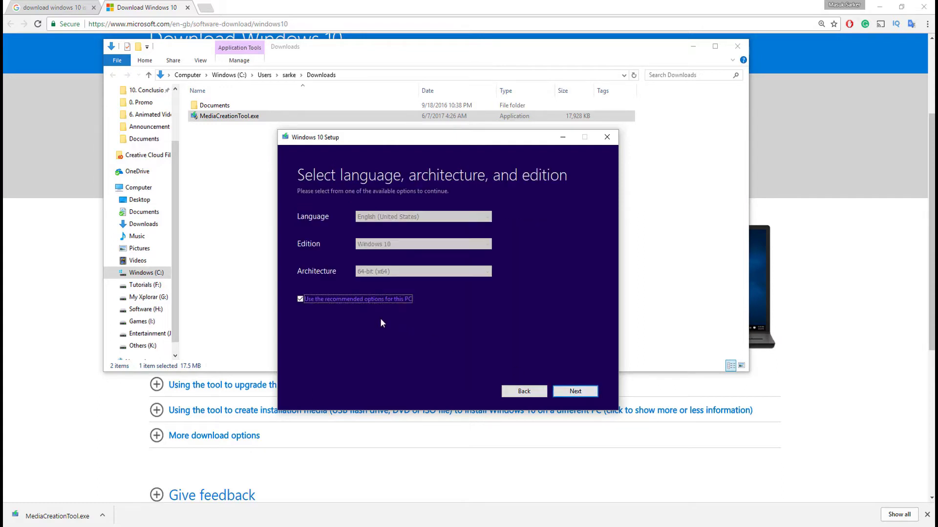
mouse_move(378, 223)
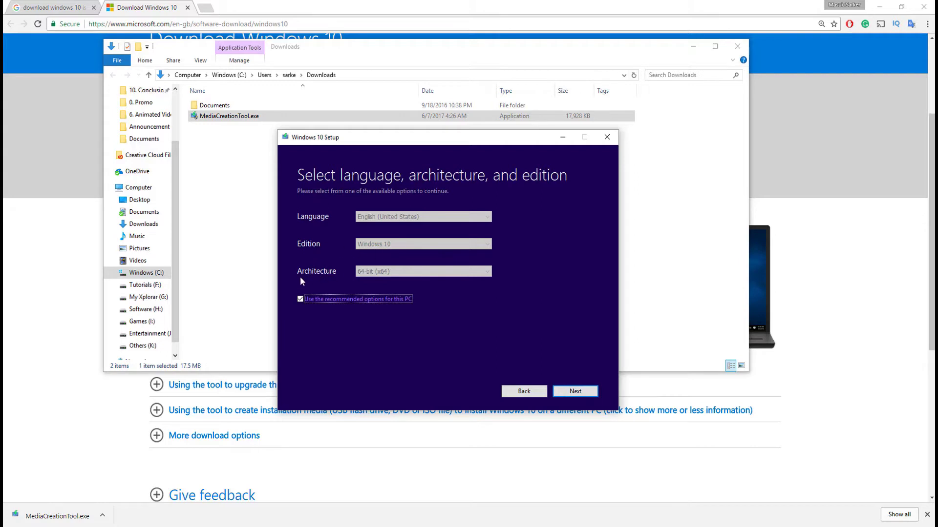
mouse_move(366, 277)
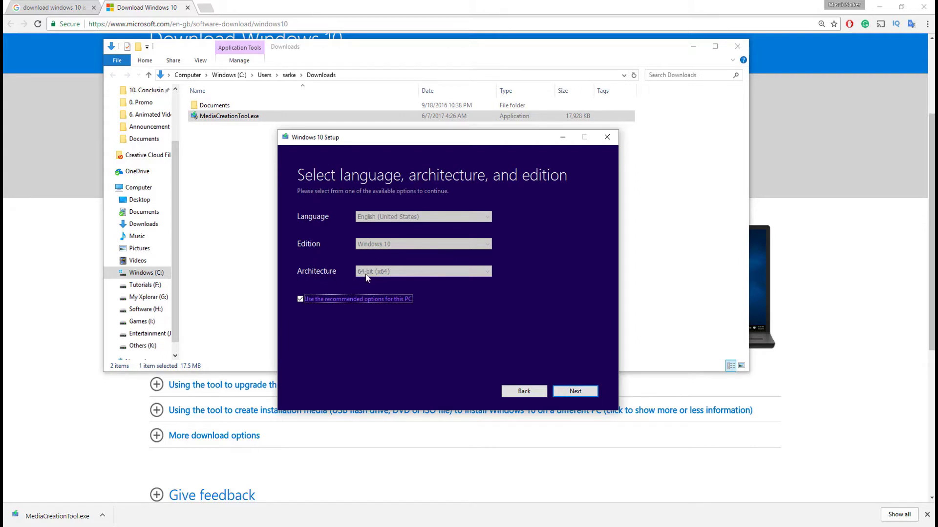
Keep the recommended English 64-bit edition and choose ISO file as the media
click(574, 391)
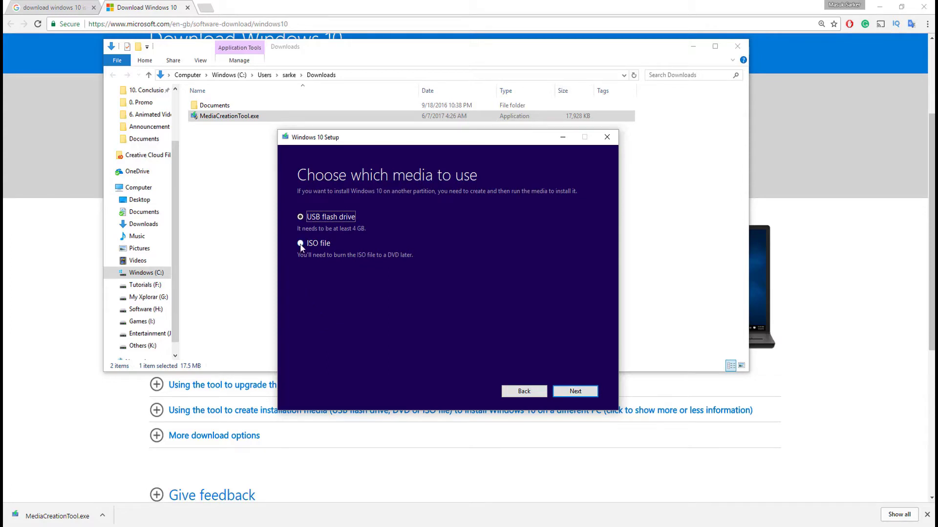
click(300, 243)
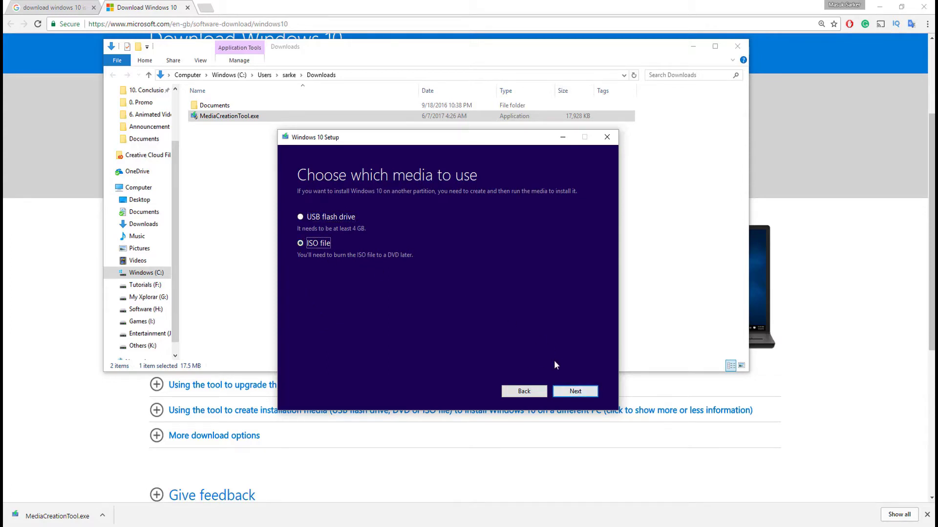
click(575, 391)
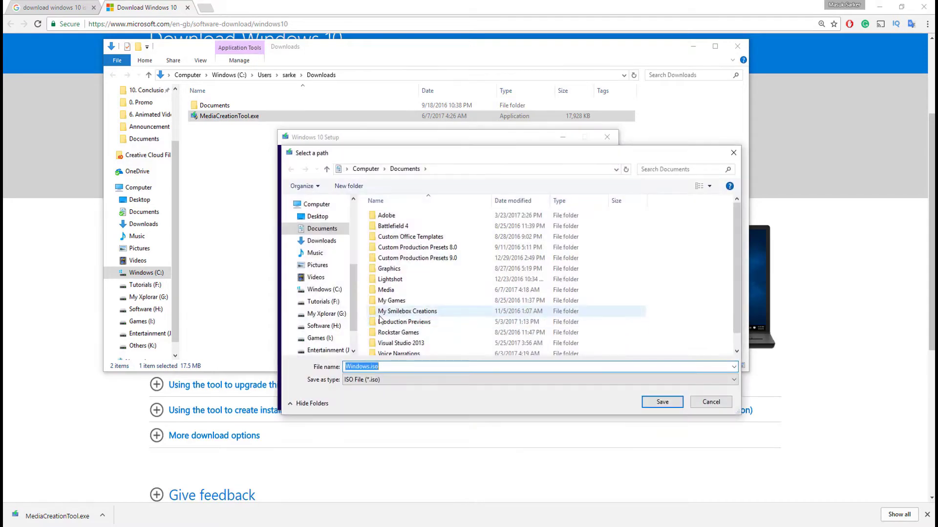
Save Windows.iso to the Desktop, starting the Windows 10 download
click(317, 216)
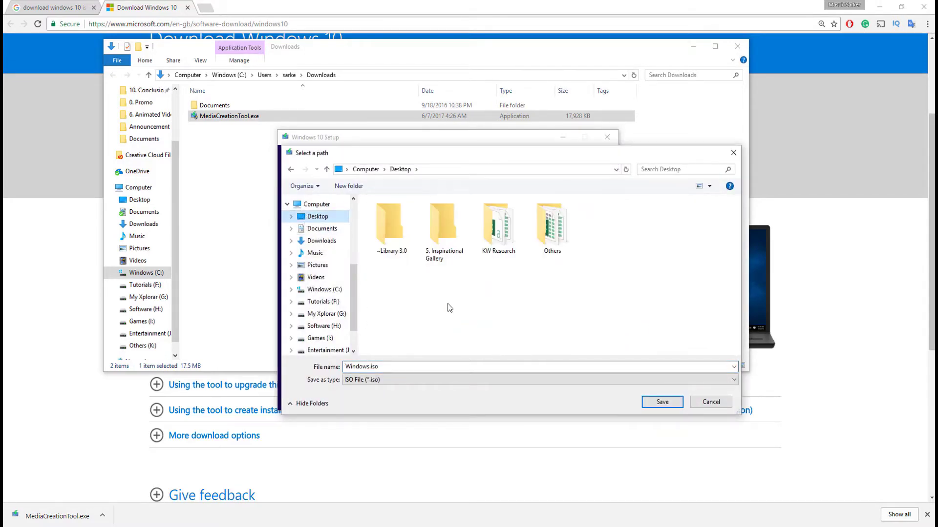
mouse_move(659, 329)
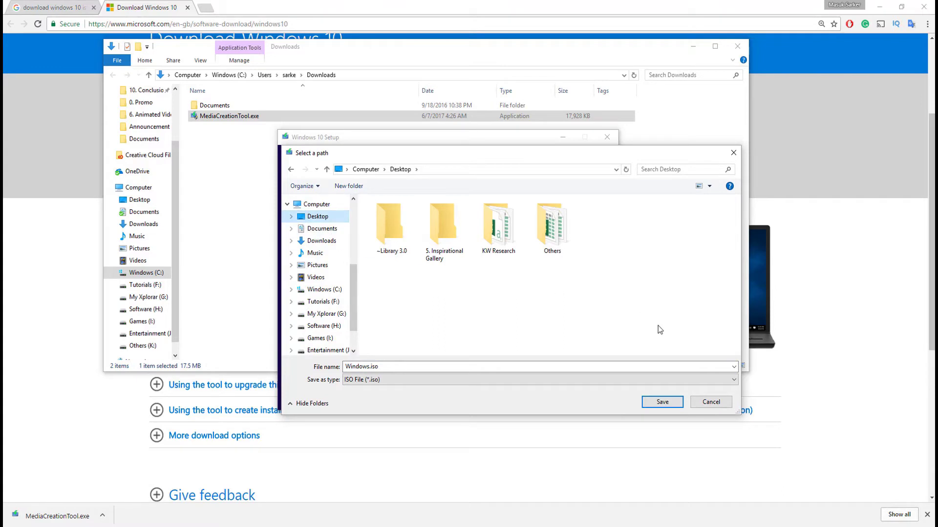
click(661, 402)
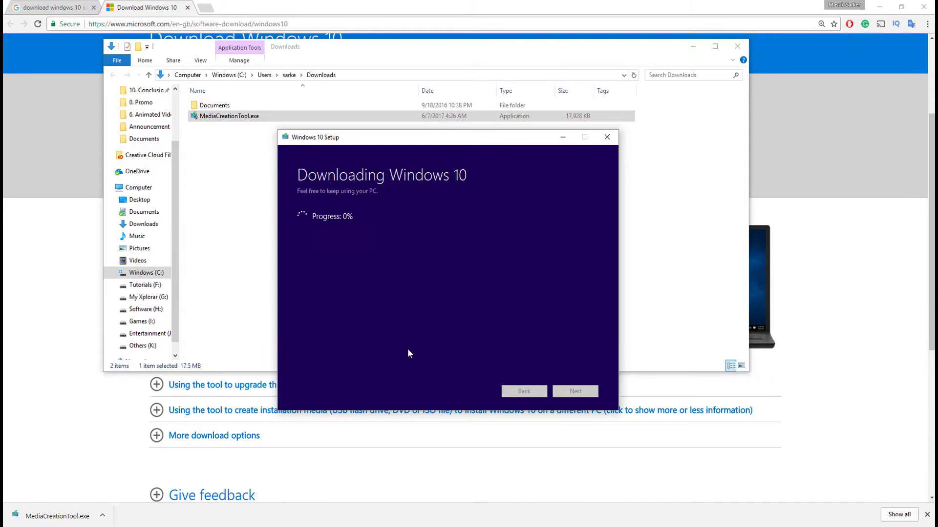
mouse_move(460, 267)
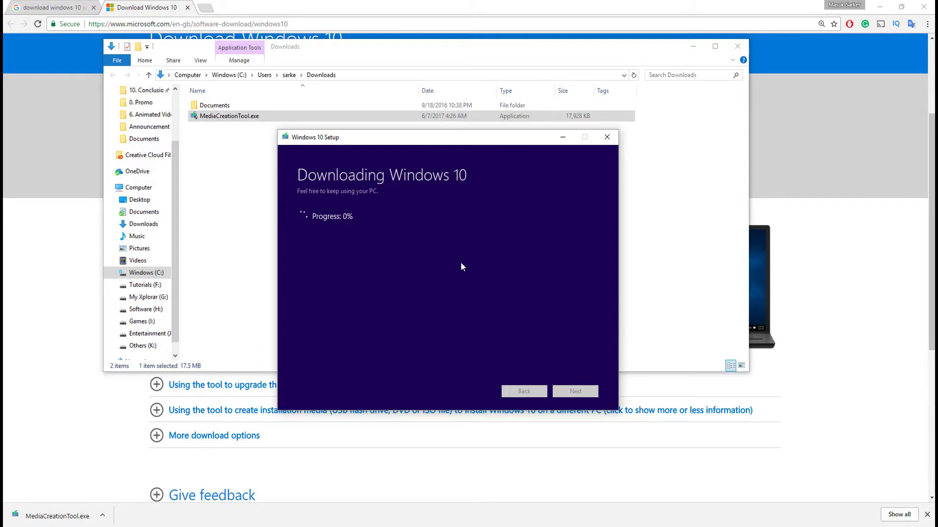
mouse_move(427, 332)
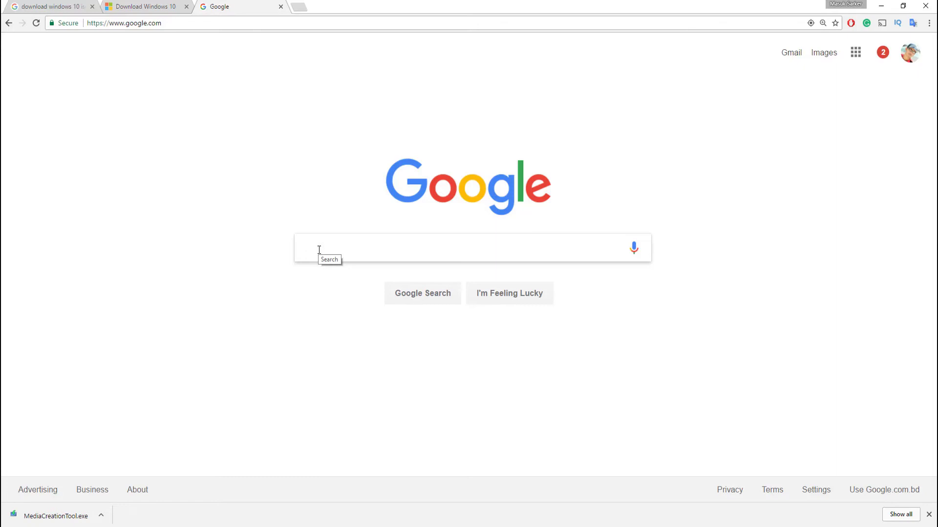
Search 'download rufus', download Rufus 2.15 from rufus.akeo.ie, and show it in its folder
text(download rufus)
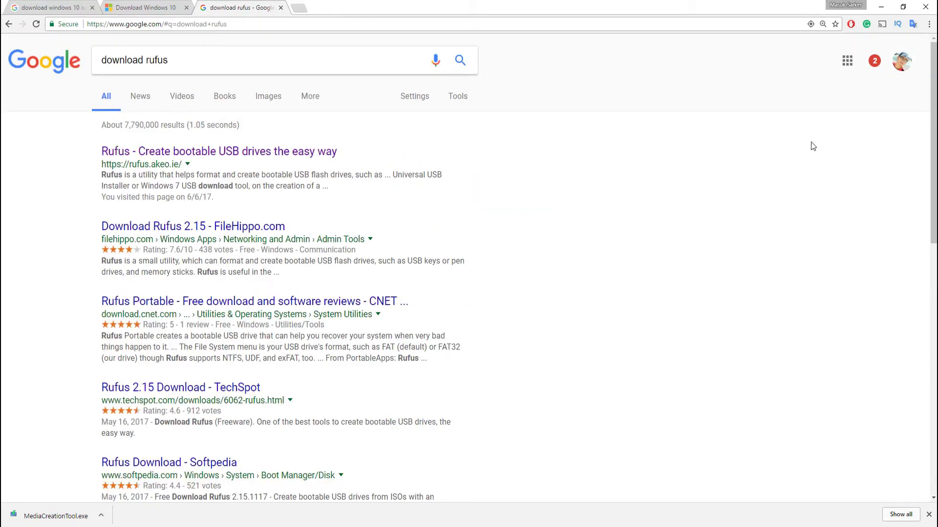
mouse_move(178, 155)
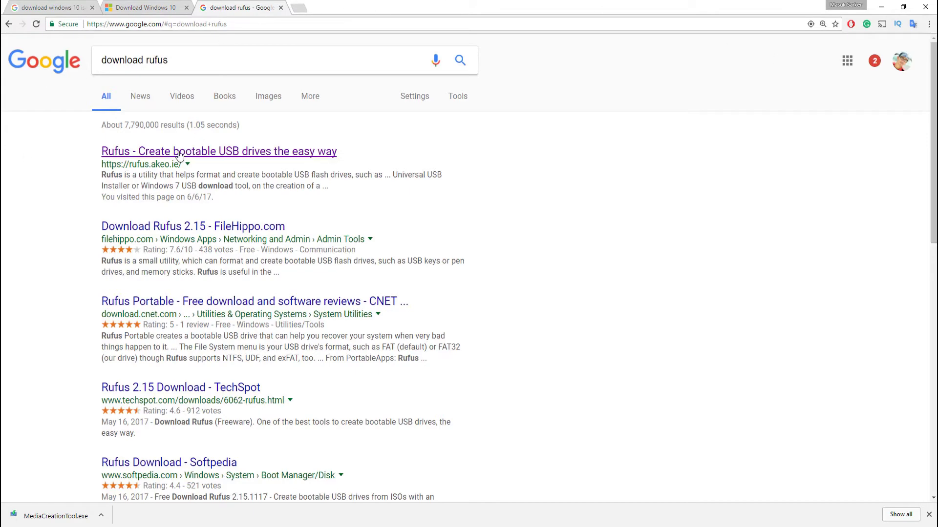
click(219, 151)
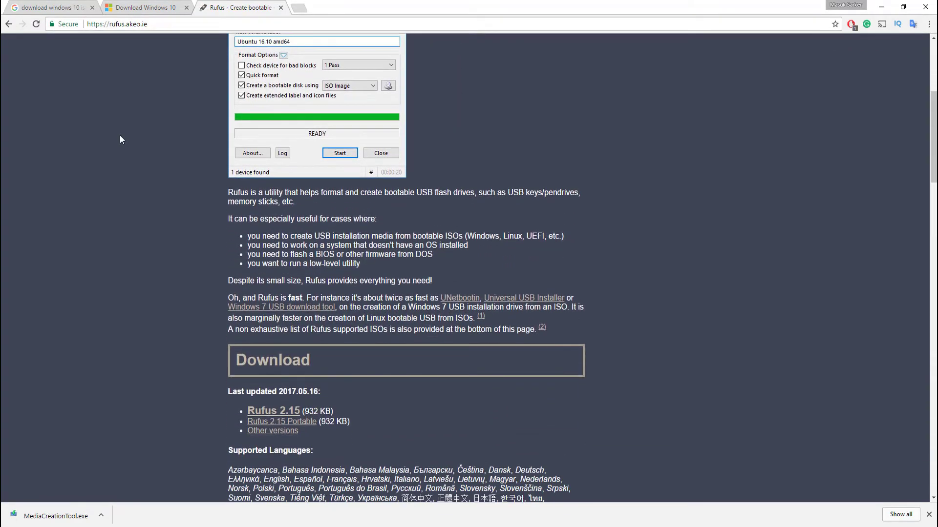
scroll(down, 3)
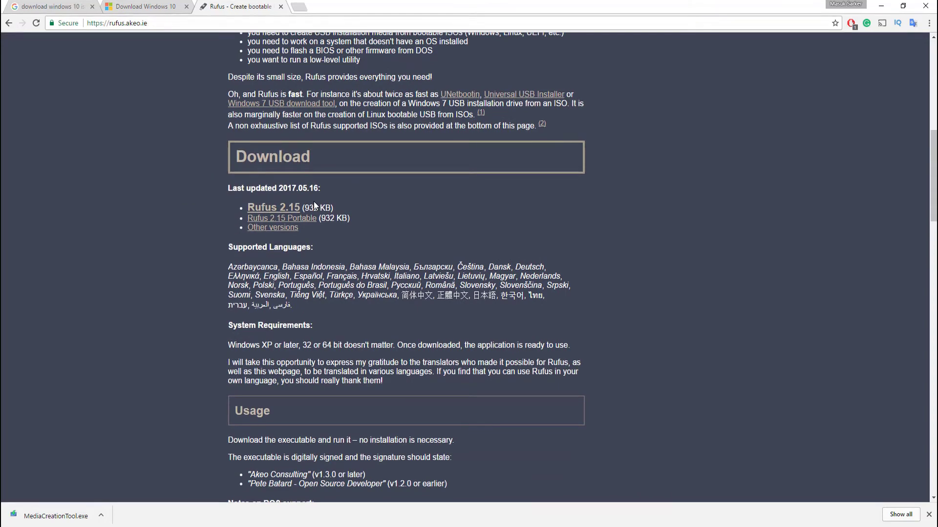
mouse_move(188, 203)
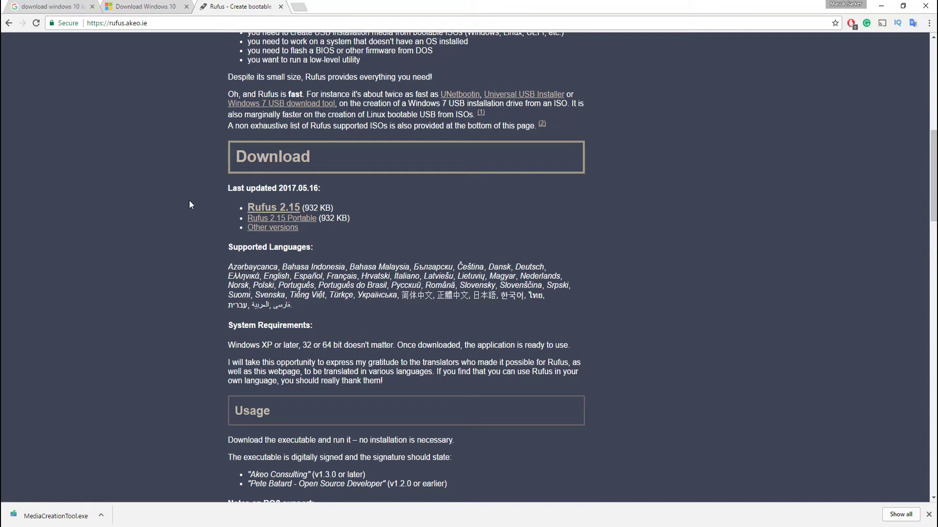
click(273, 208)
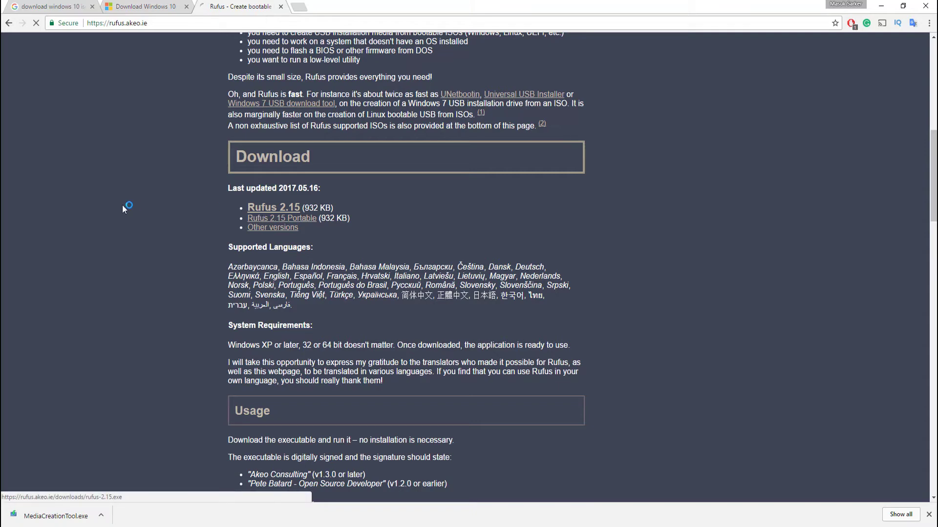
click(272, 207)
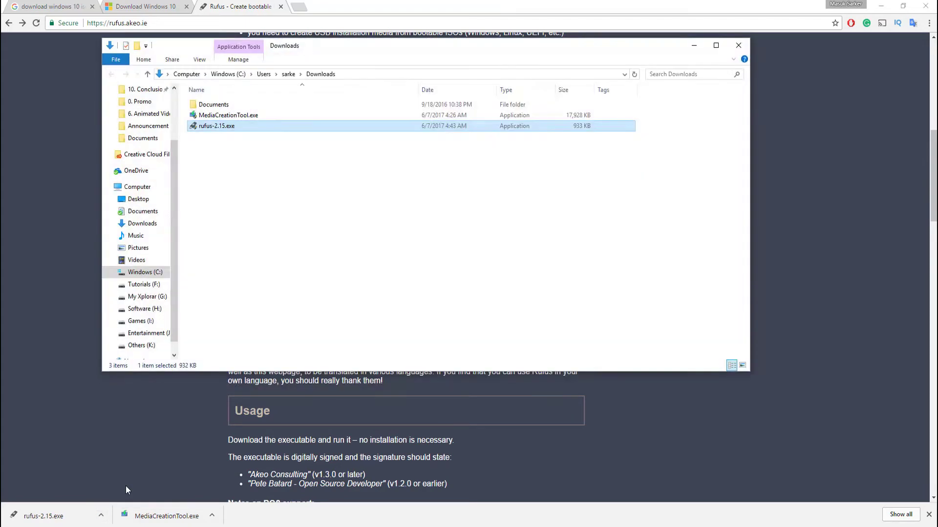
mouse_move(216, 125)
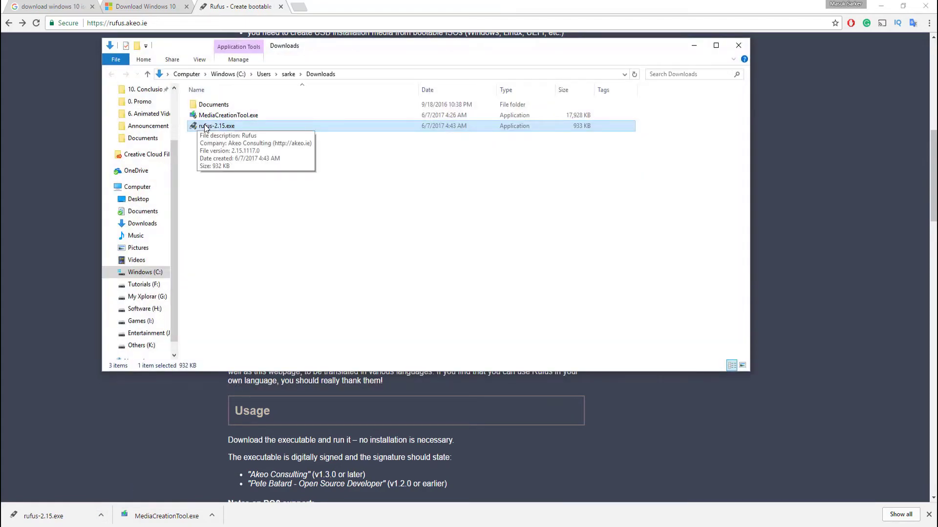
Launch rufus-2.15.exe from the Downloads folder
double_click(217, 126)
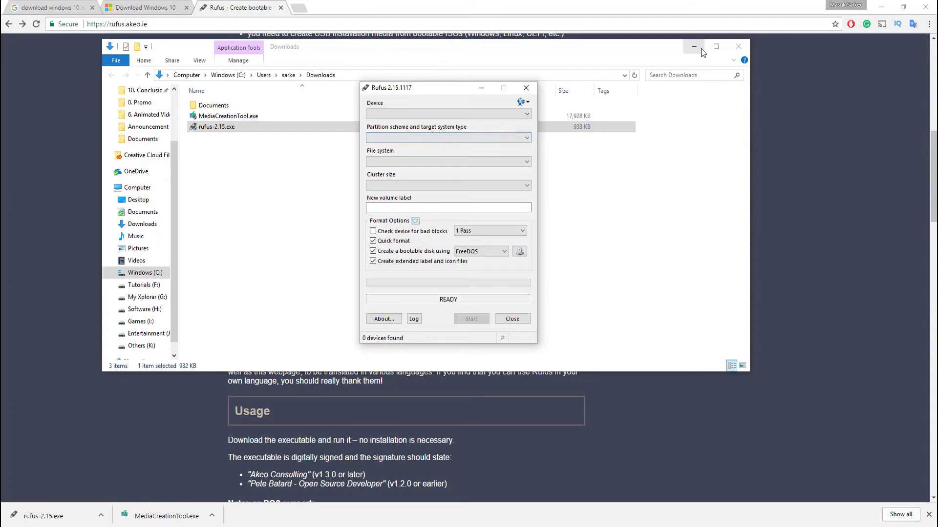